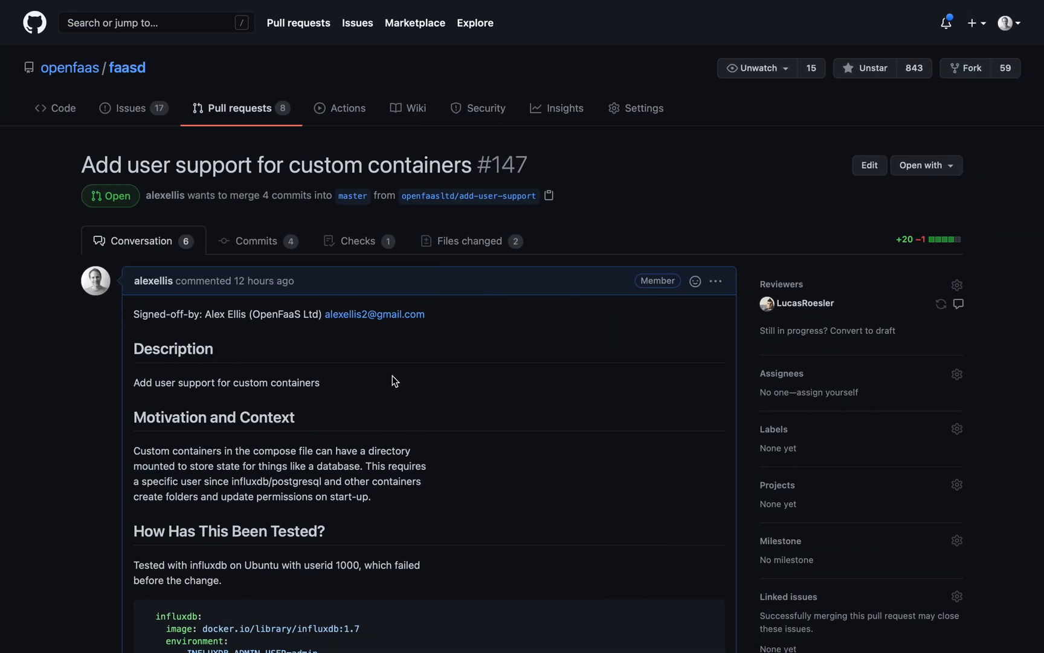
- Review the PR conversation, then list the pull request's four commits in the Commits view
scroll(down, 3)
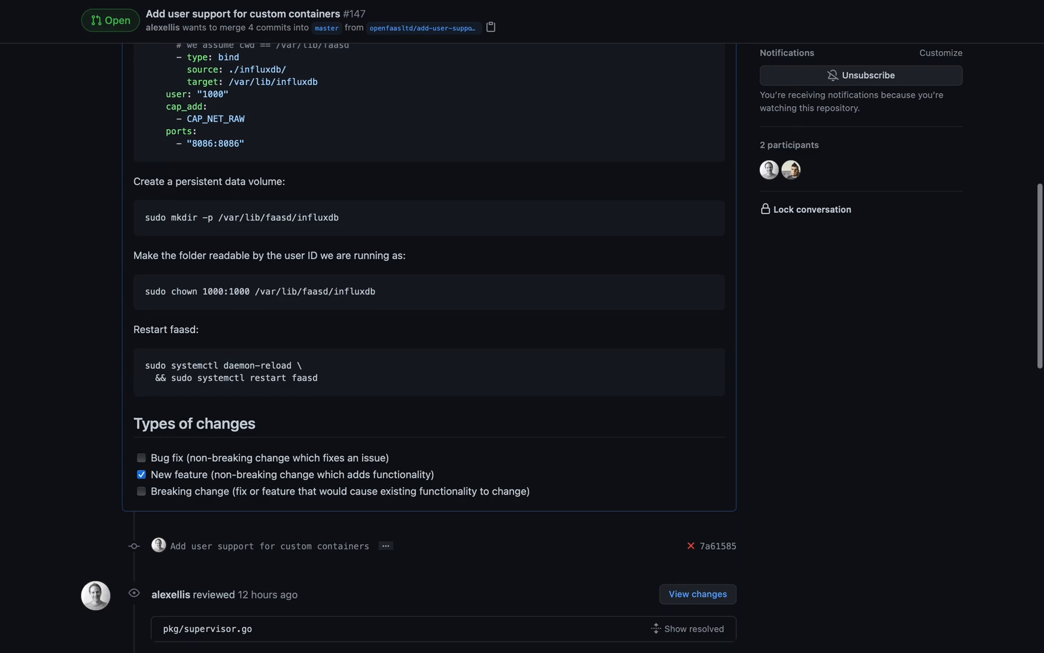
scroll(down, 3)
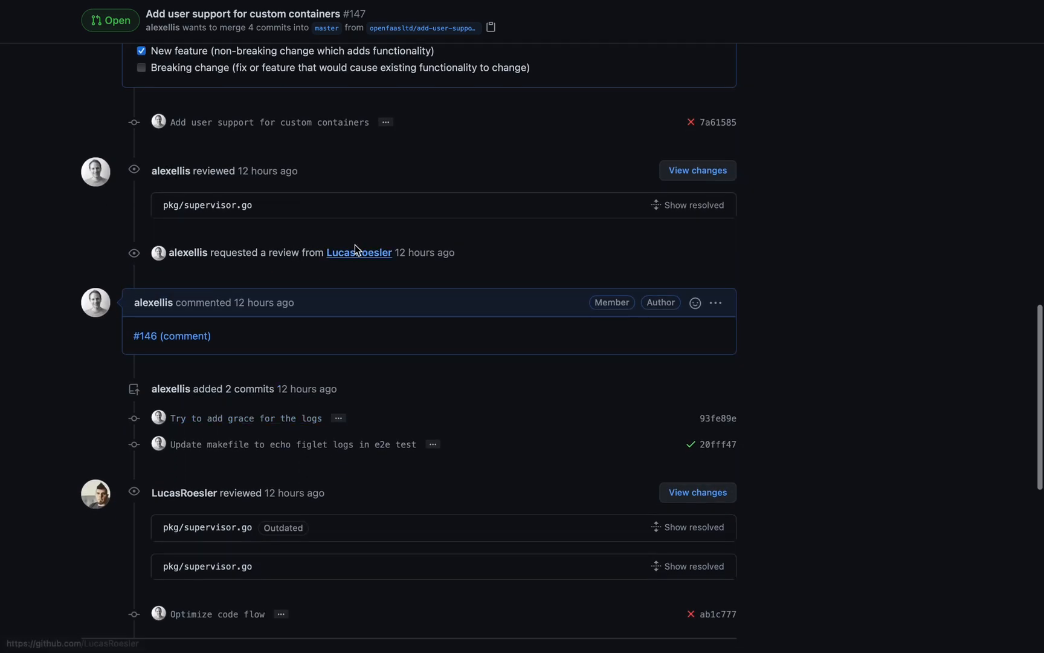
scroll(down, 3)
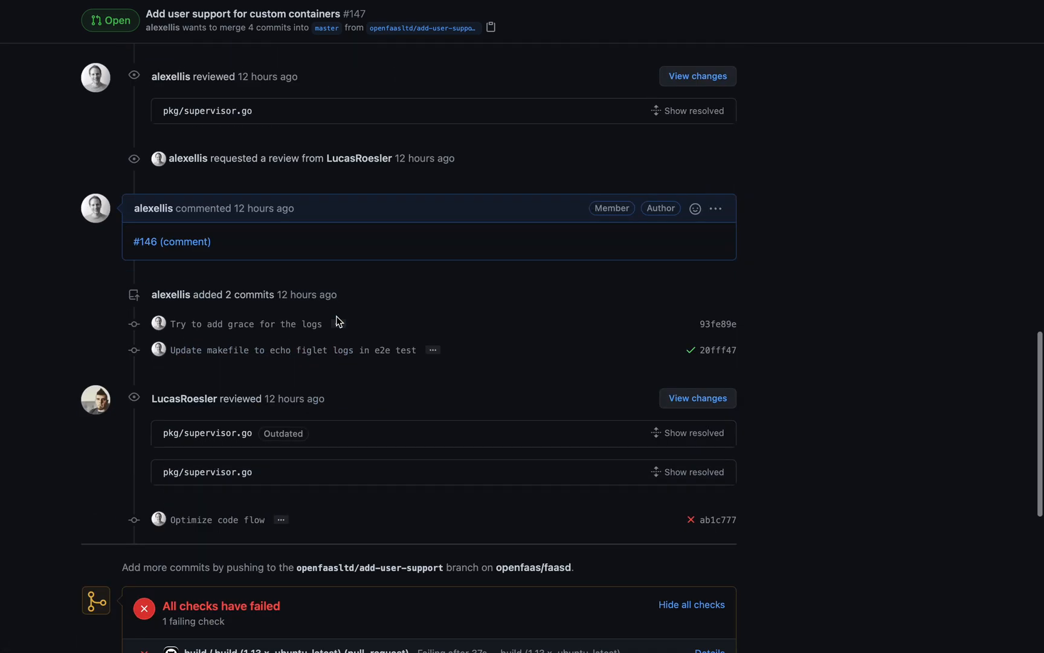
click(694, 110)
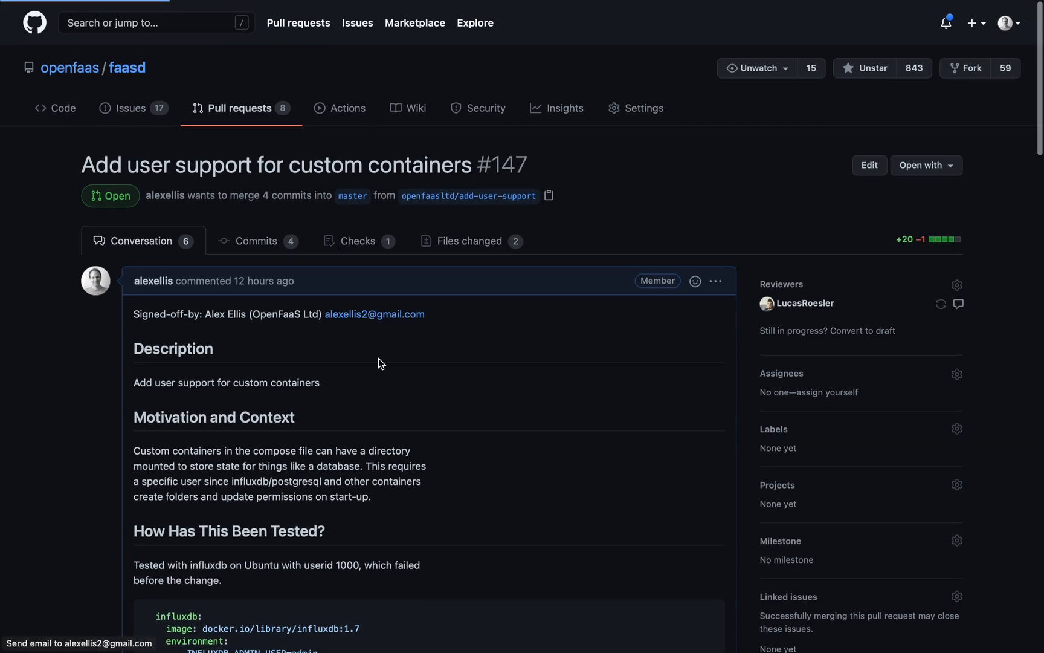
click(256, 241)
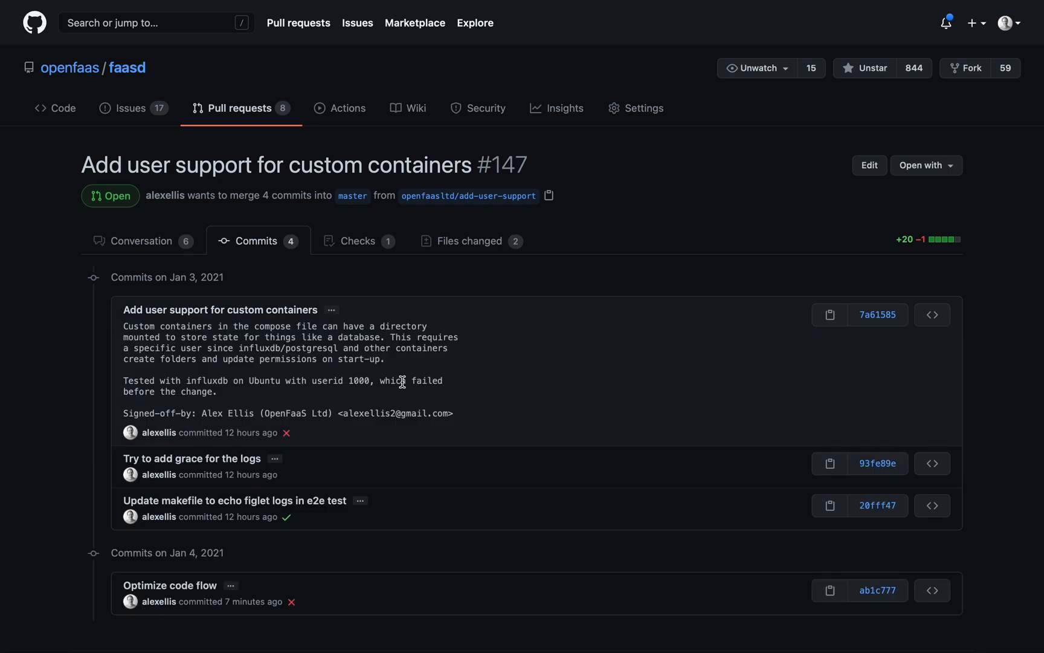
mouse_move(276, 461)
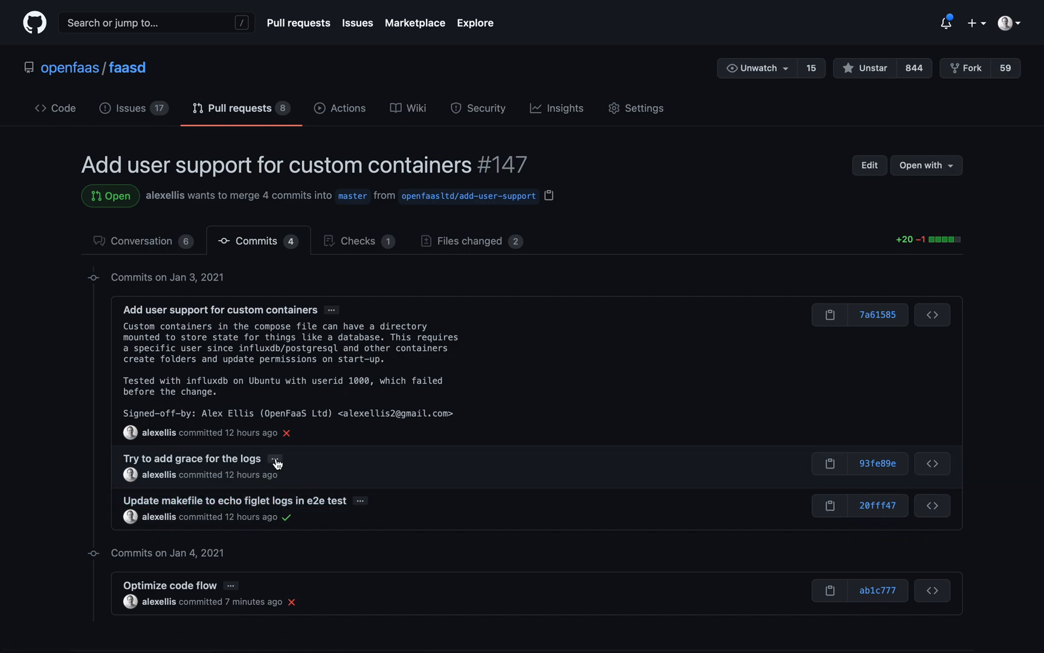
mouse_move(375, 459)
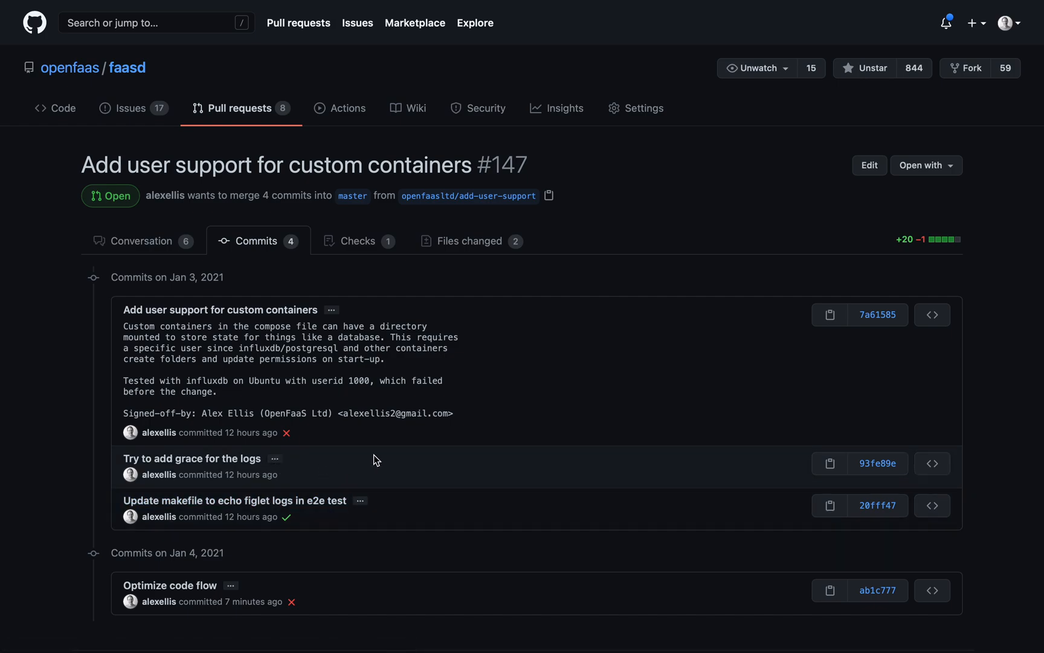
scroll(down, 3)
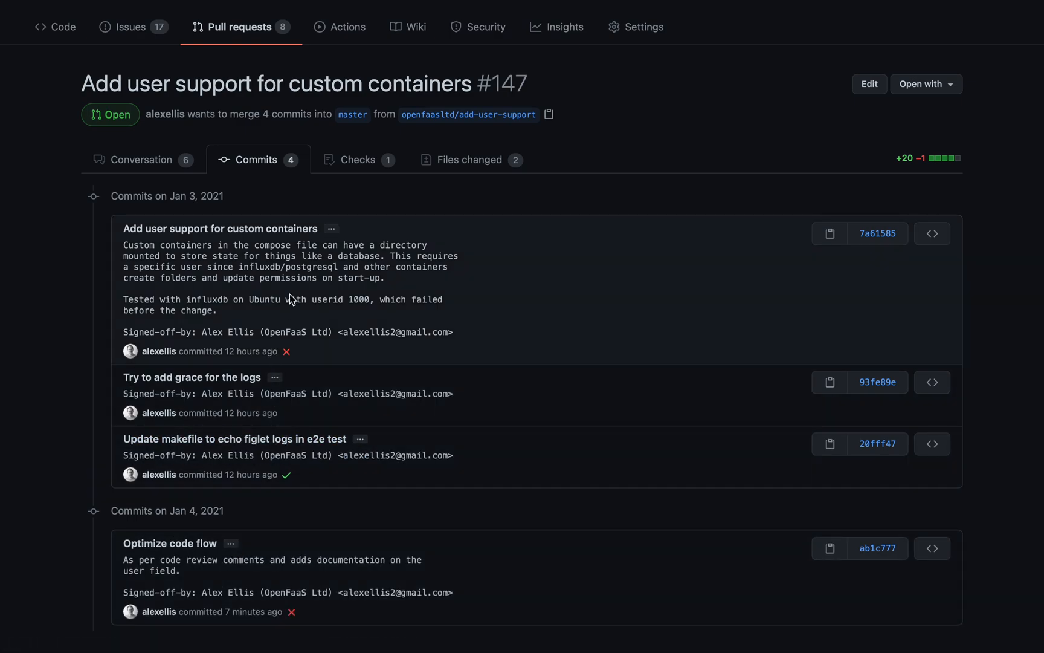
mouse_move(238, 537)
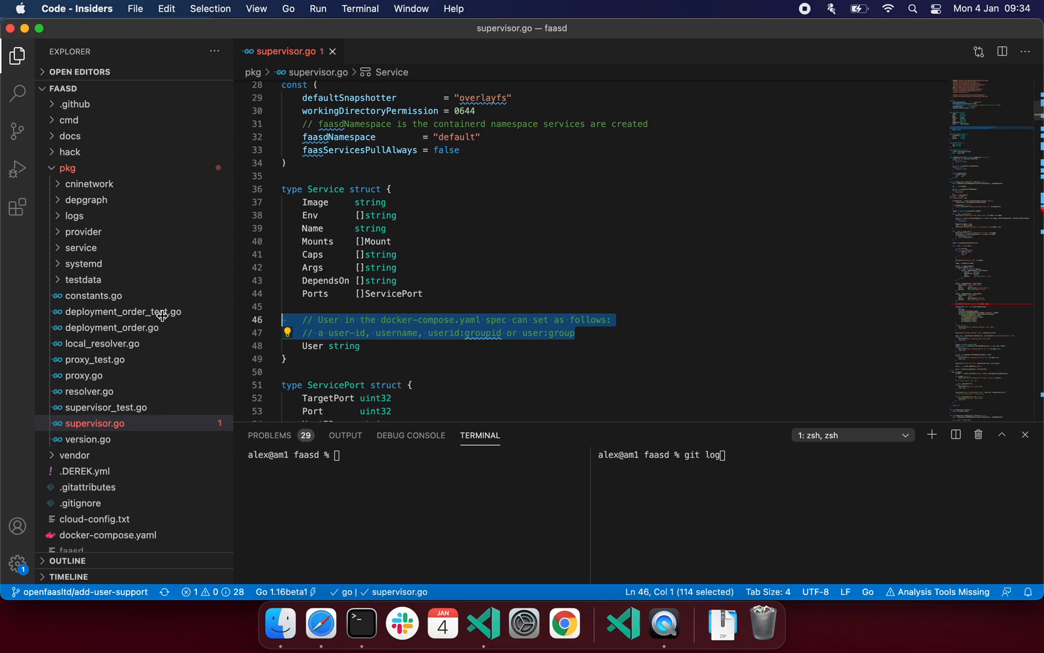
- Show the branch's commit history with git log, noting commit 7a61585bc07e75f720cc4820678f55fde2412771
click(17, 56)
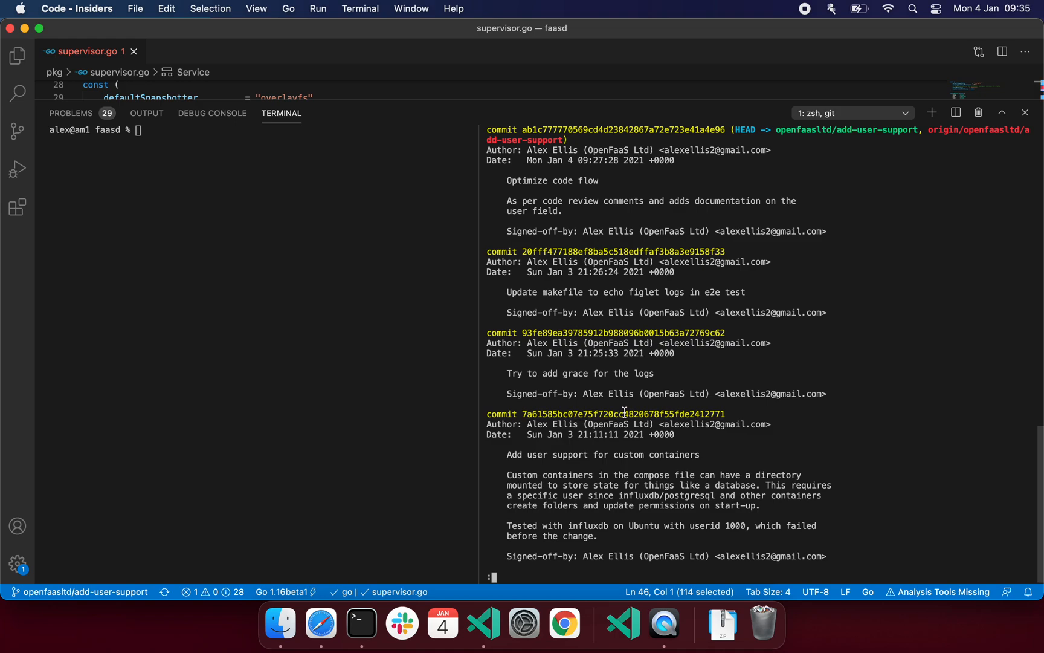
scroll(down, 3)
text(git reset)
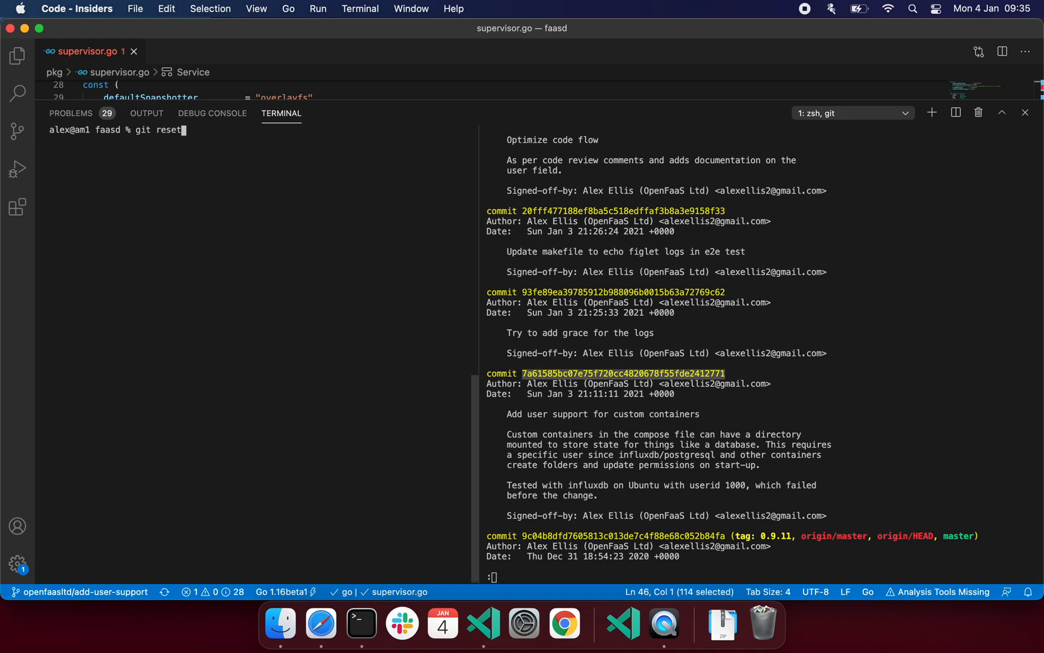
text(7a61585bc07e75f720cc4820678f55fde2412771)
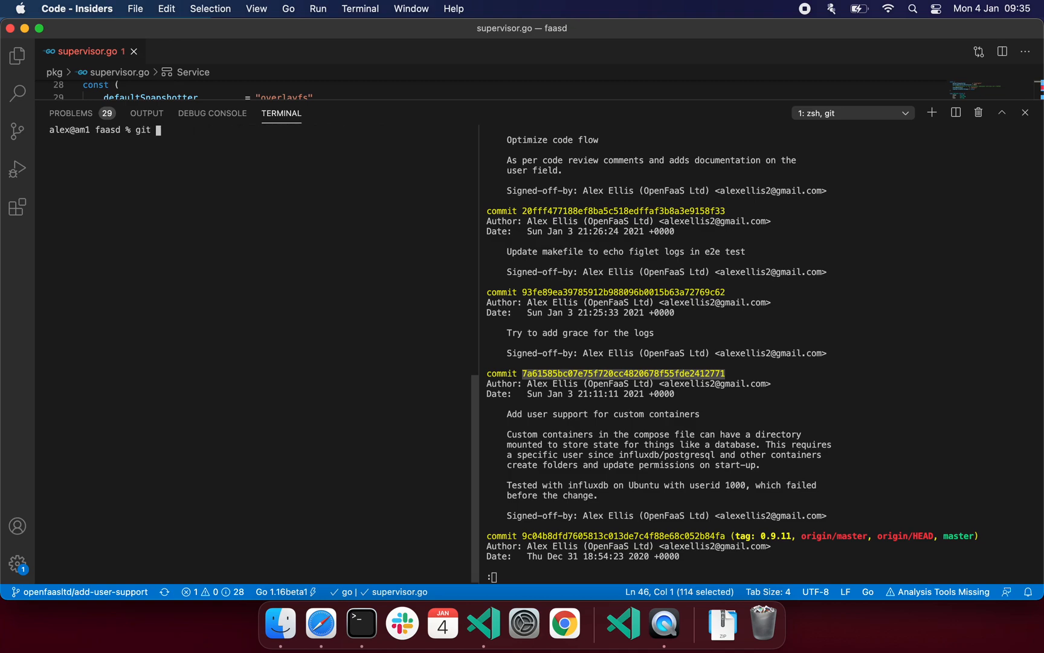
- Prepare the command git rebase -i HEAD~4 in the other terminal pane
text(rebase)
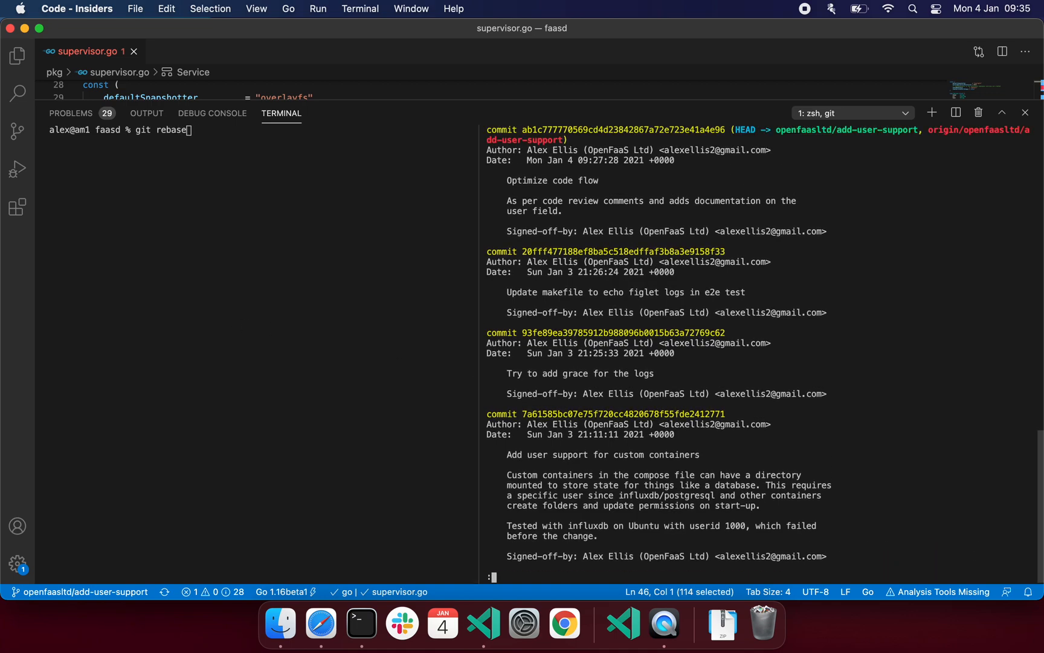
text(-i HEAD)
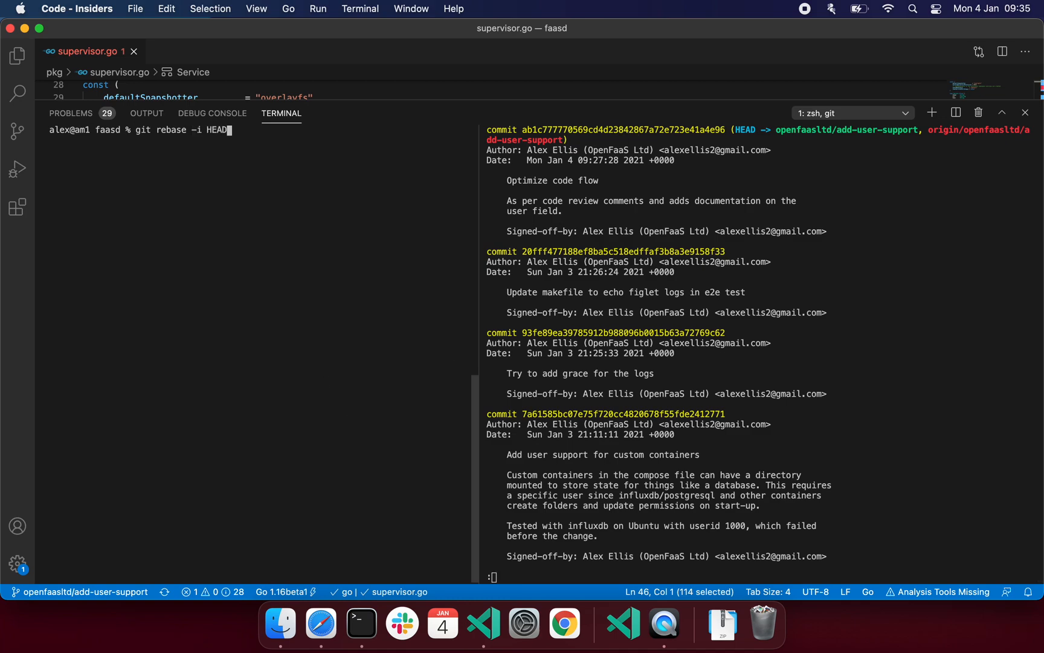
text(~4)
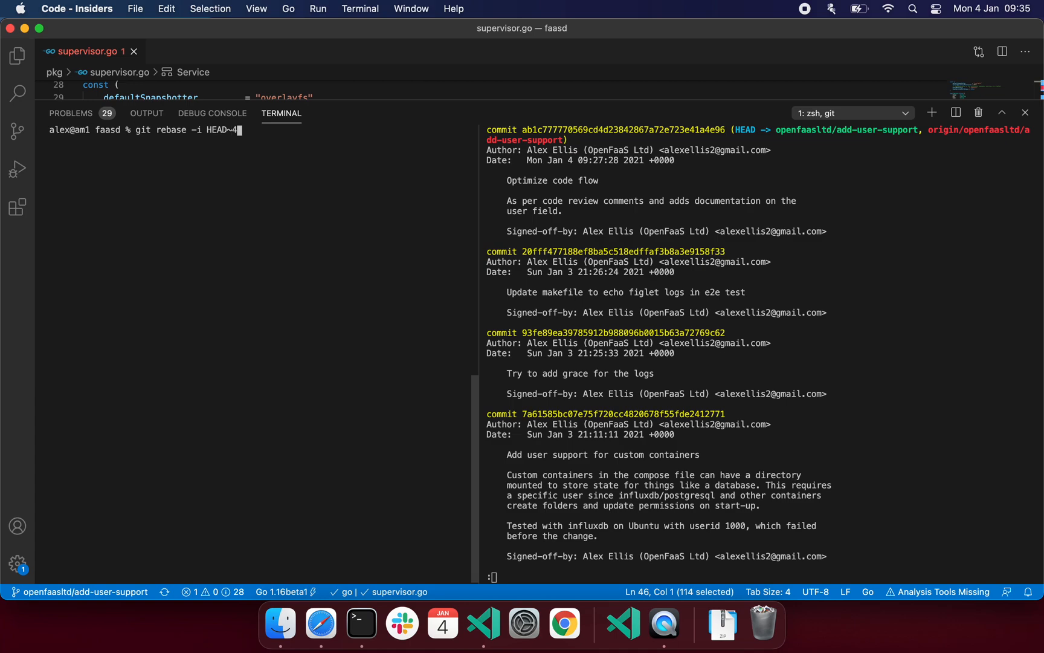
- Run the rebase, squash the commits into one message ending 'in the e2e tests' and save with :x
key(Enter)
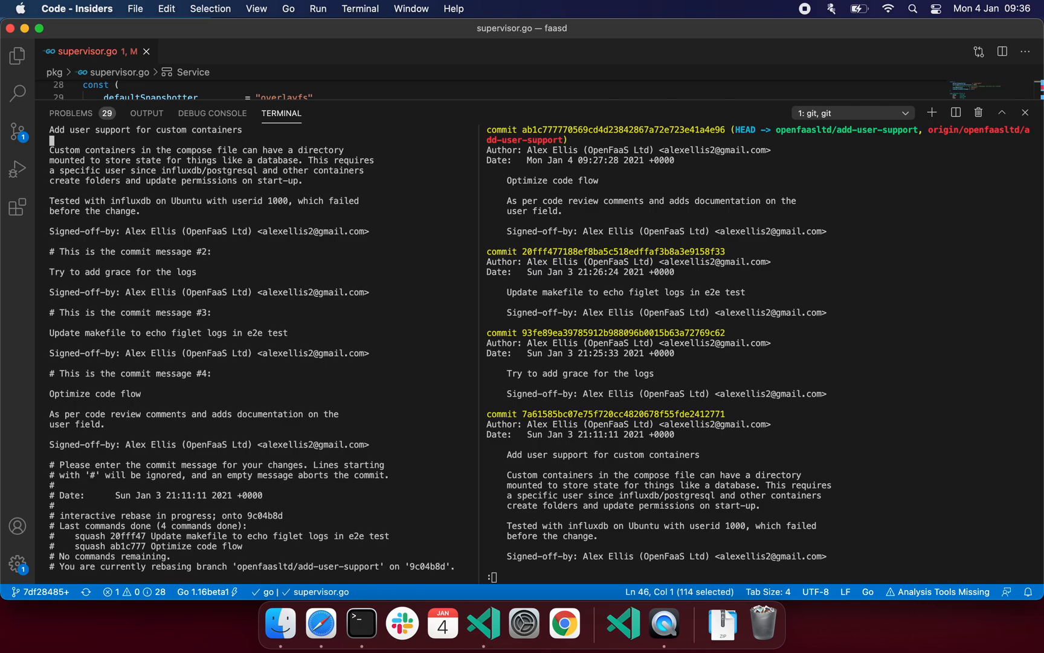
key(v)
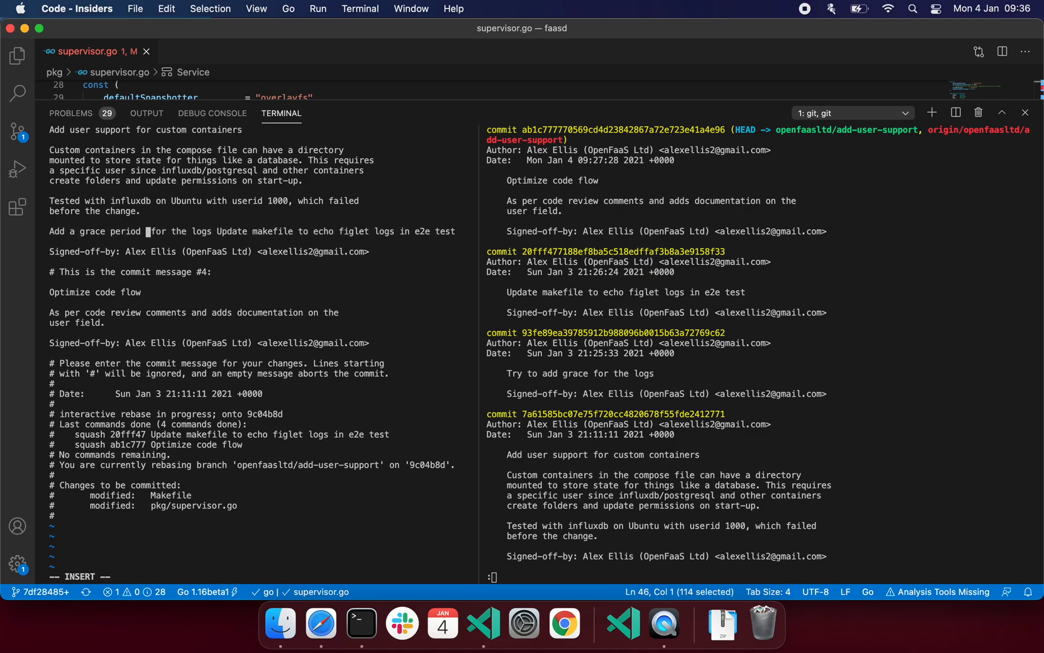
text(in the e2e tests.)
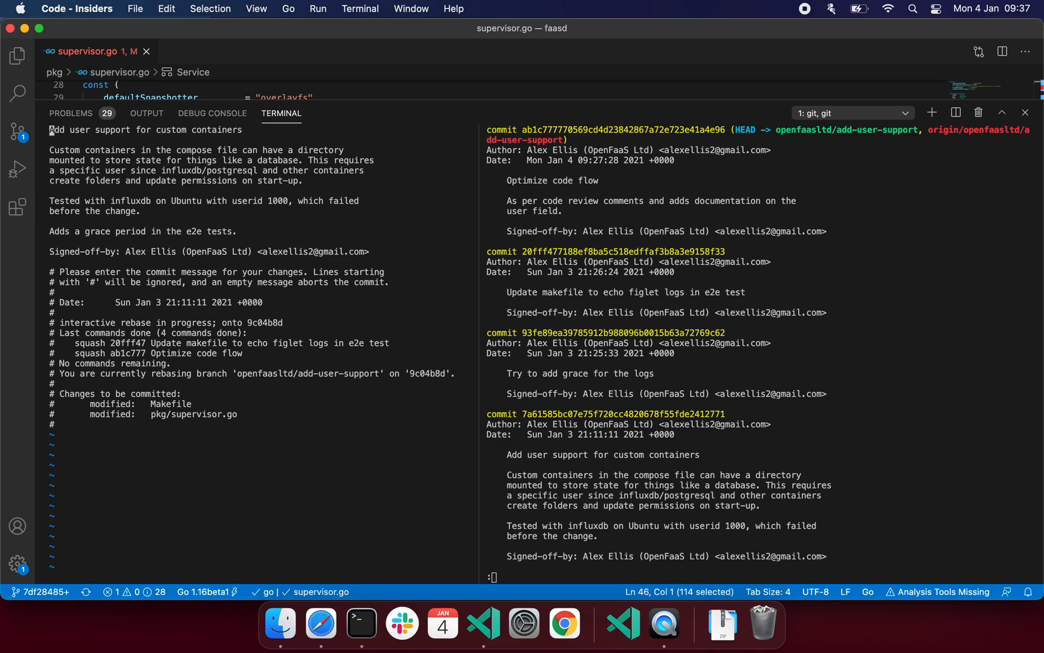
text(x)
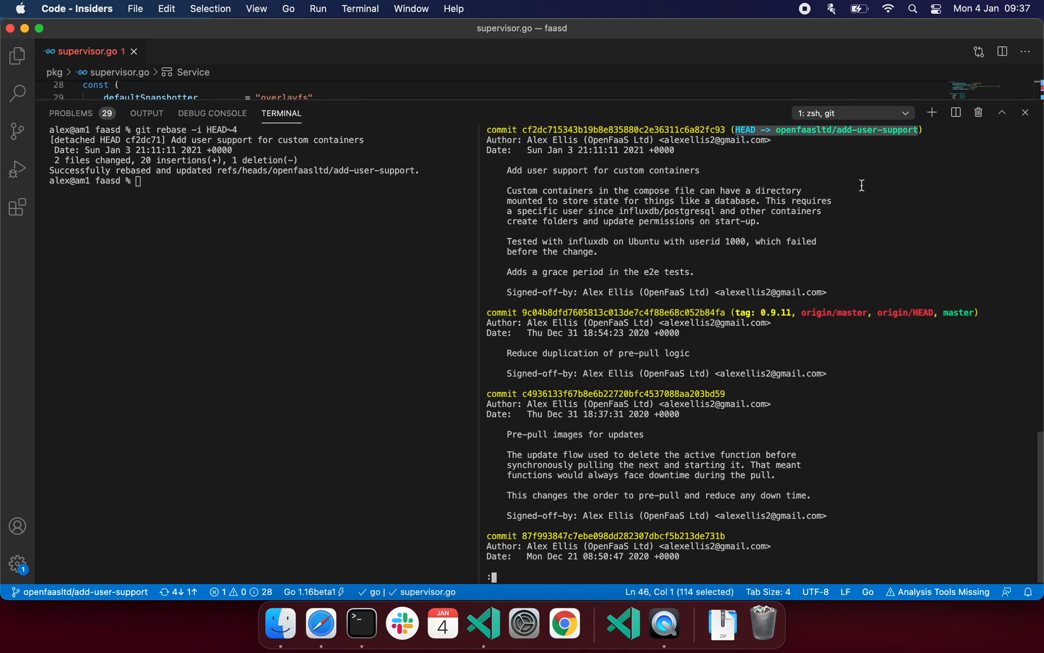
mouse_move(897, 176)
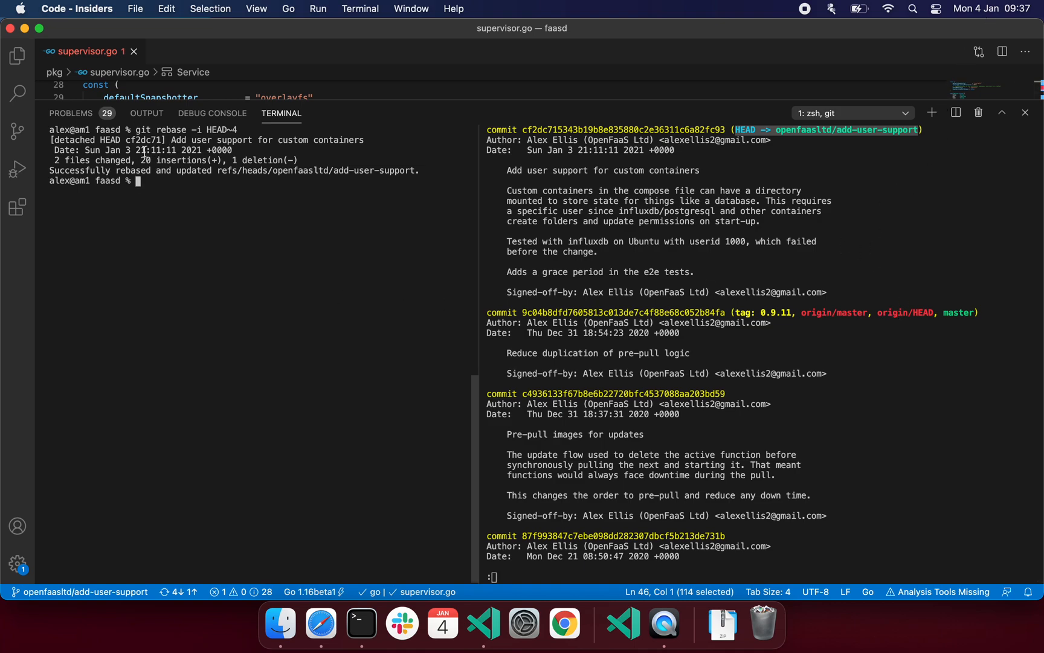
mouse_move(279, 182)
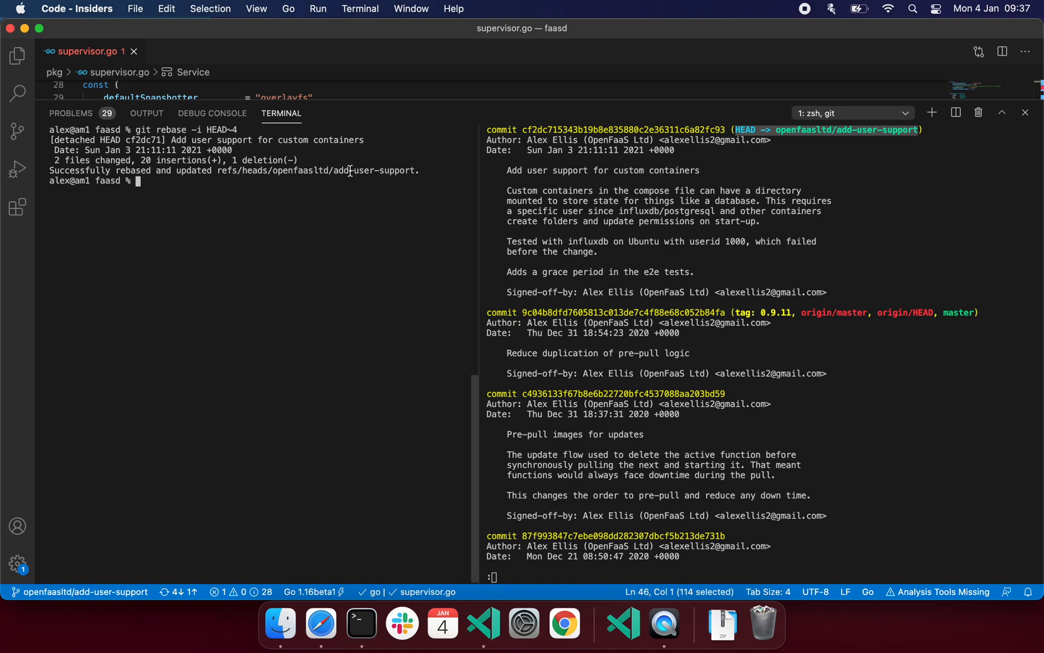
- Push openfaasltd/add-user-support to origin, then repeat with --force after the rejection
text(git push origin)
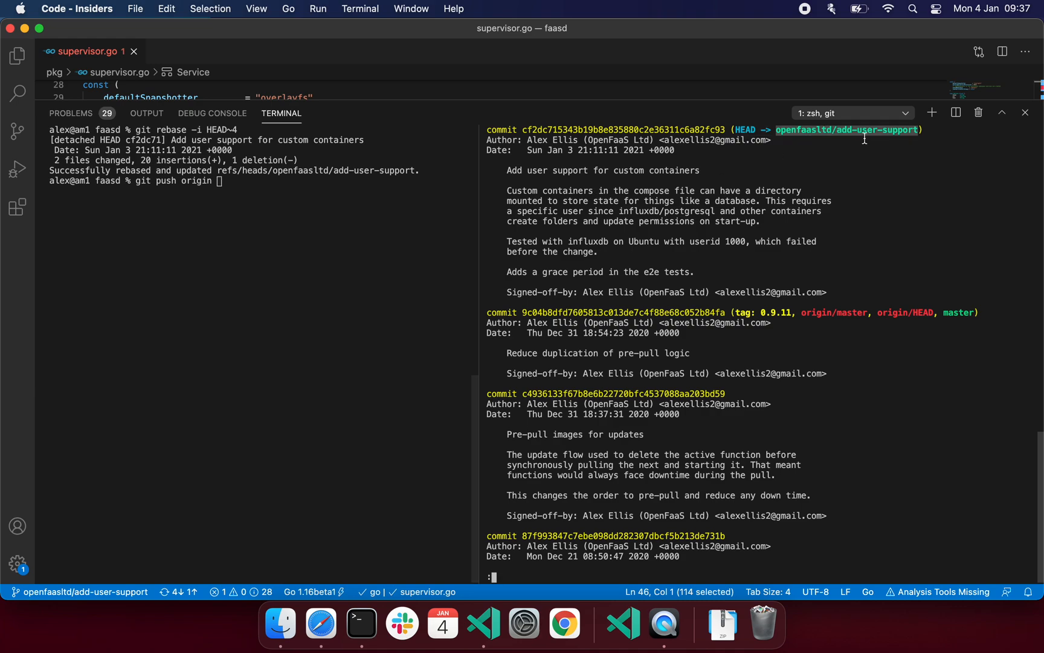
text(openfaasltd/add-user-support)
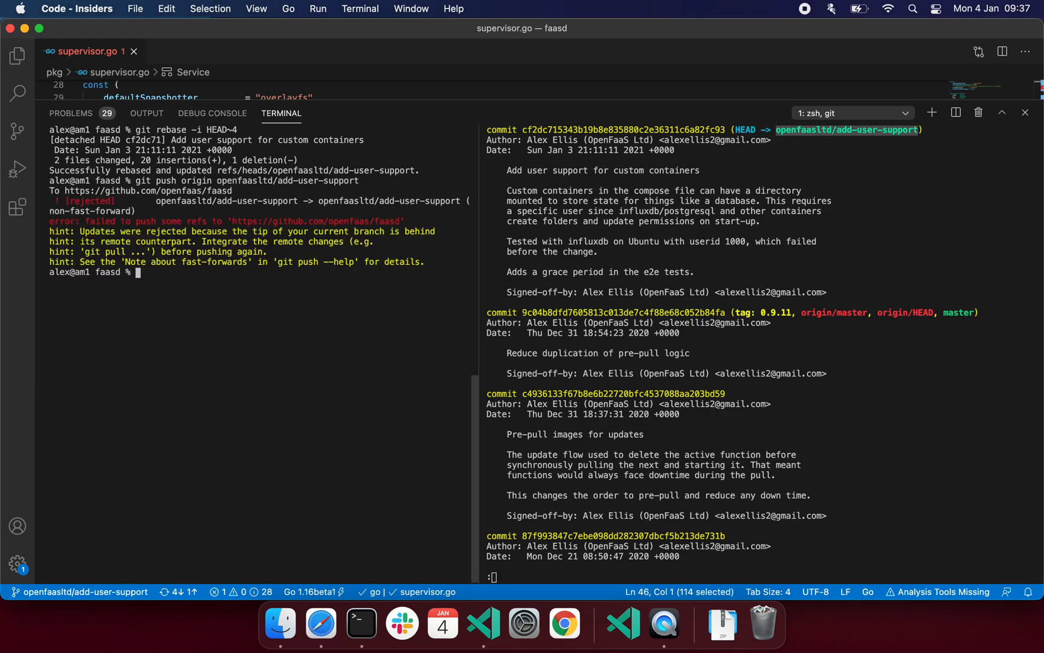
text(git push origin openfaasltd/add-user-support --force)
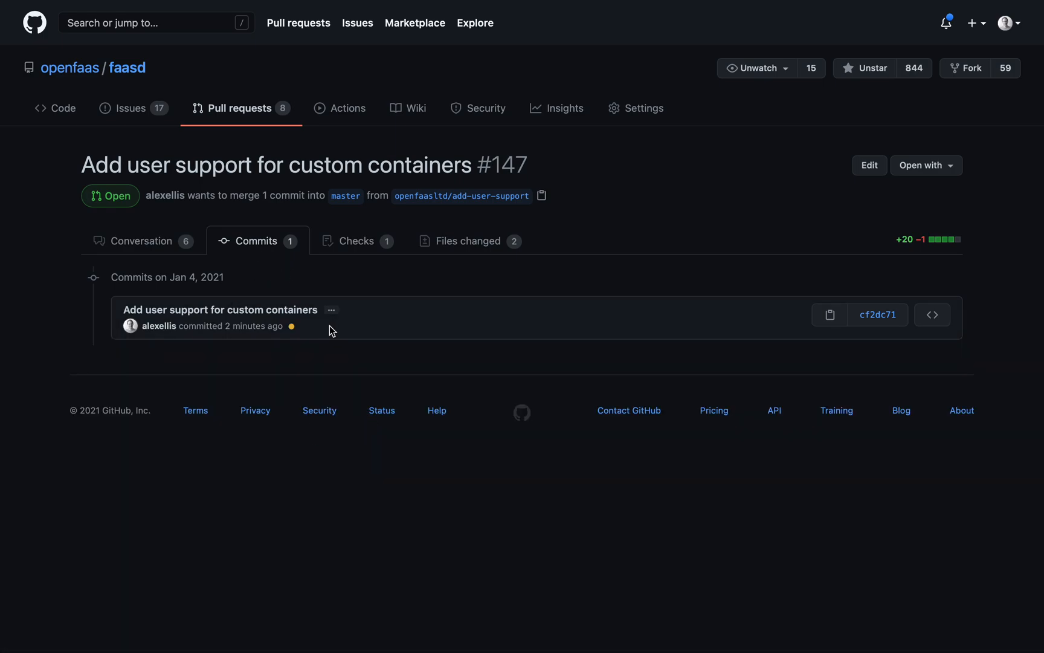
- Expand the squashed commit's full message and inspect the Files changed diff
click(331, 310)
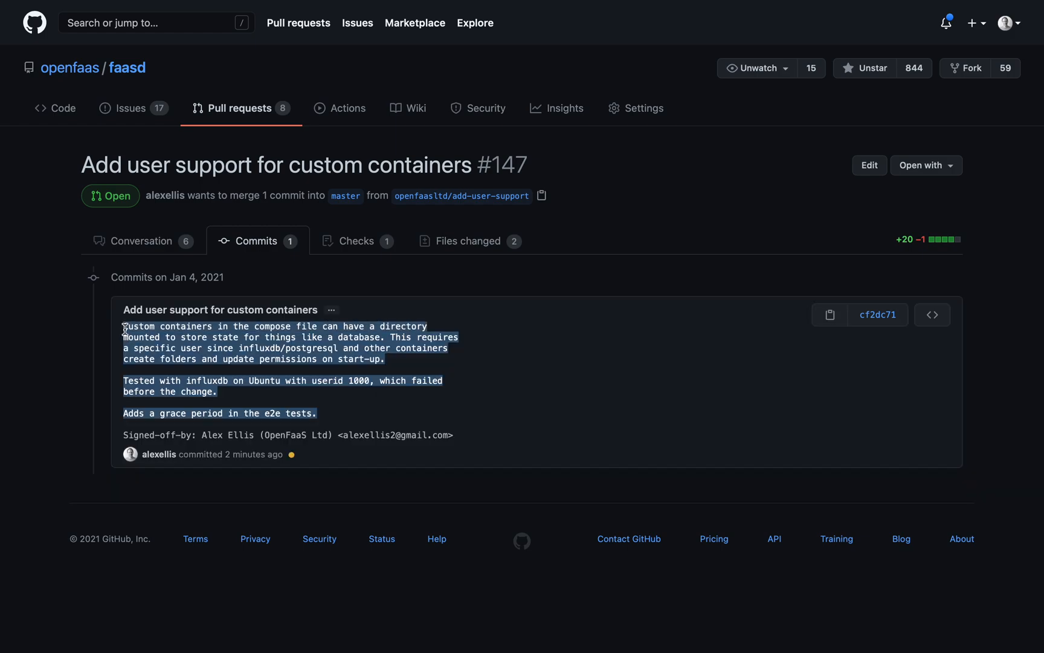
mouse_move(363, 271)
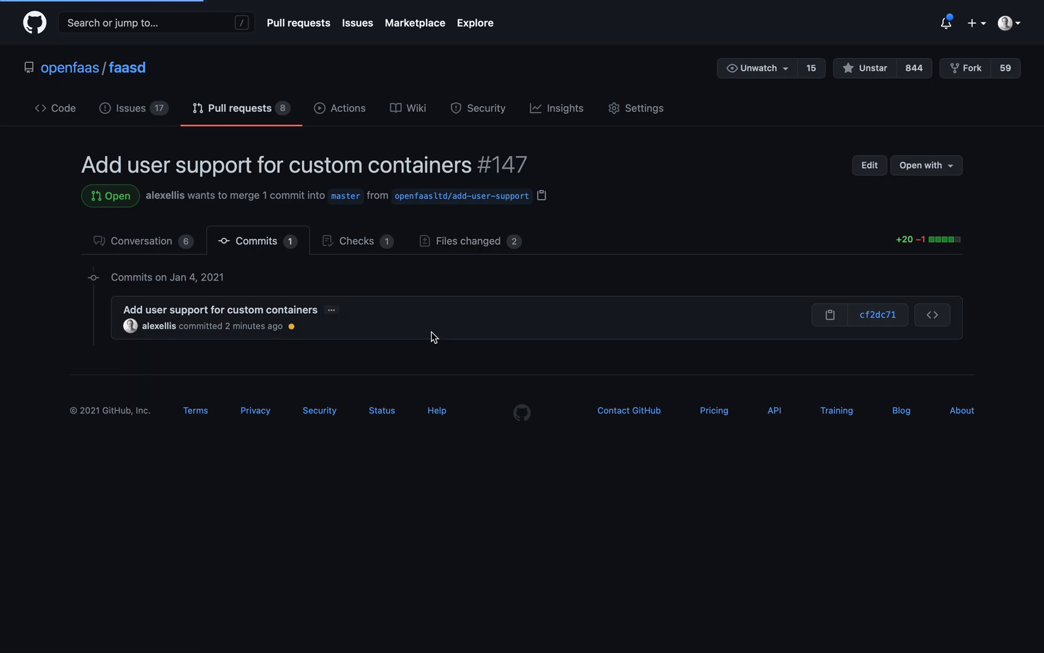
click(469, 240)
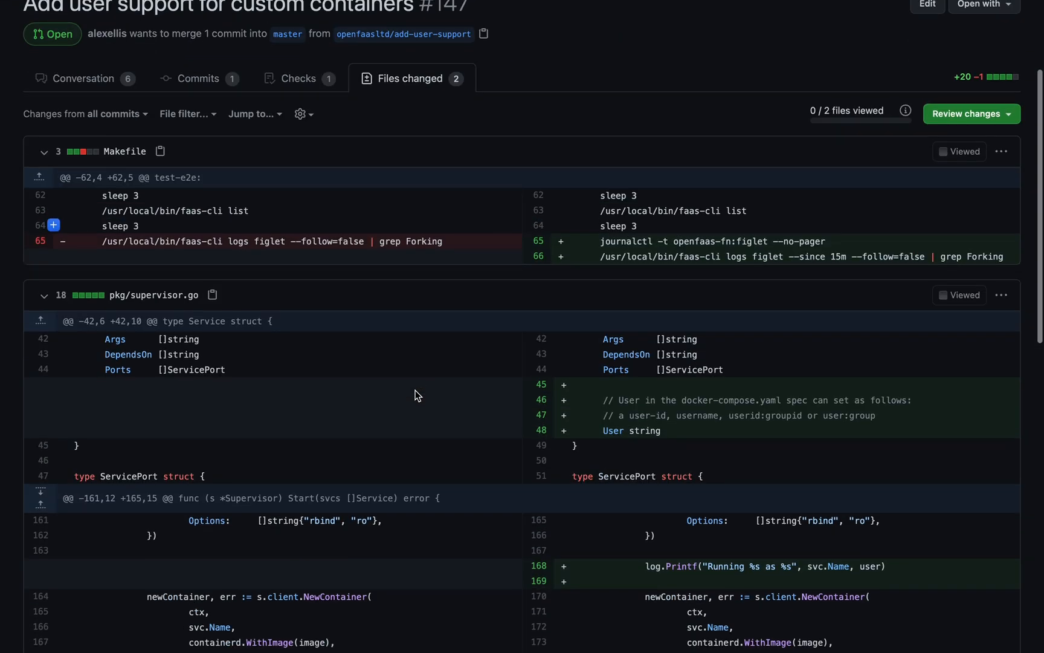
scroll(down, 3)
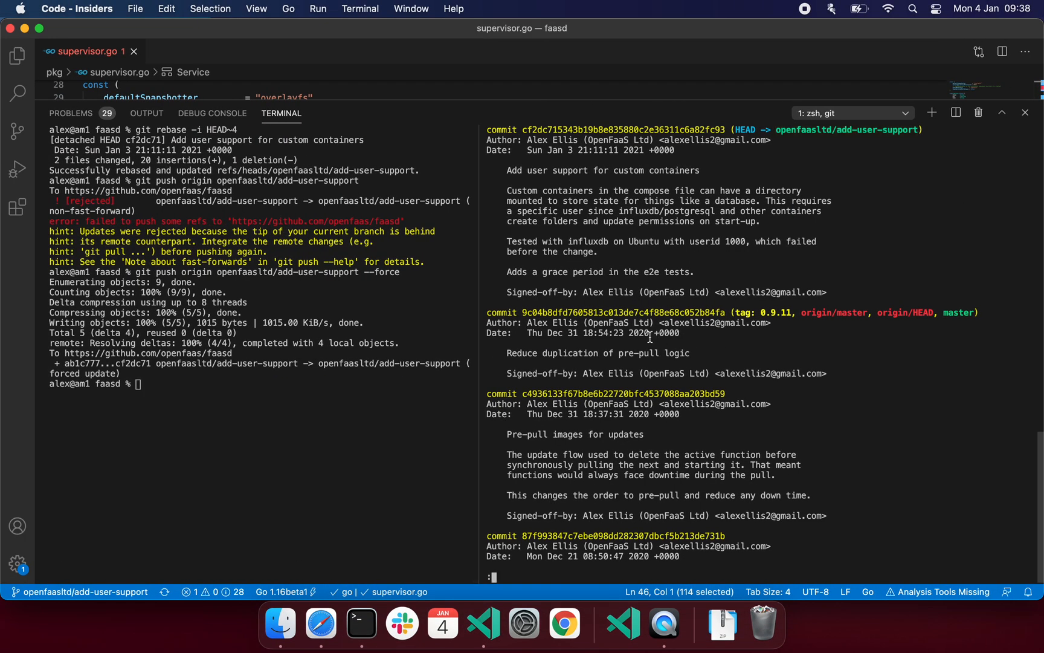
mouse_move(445, 401)
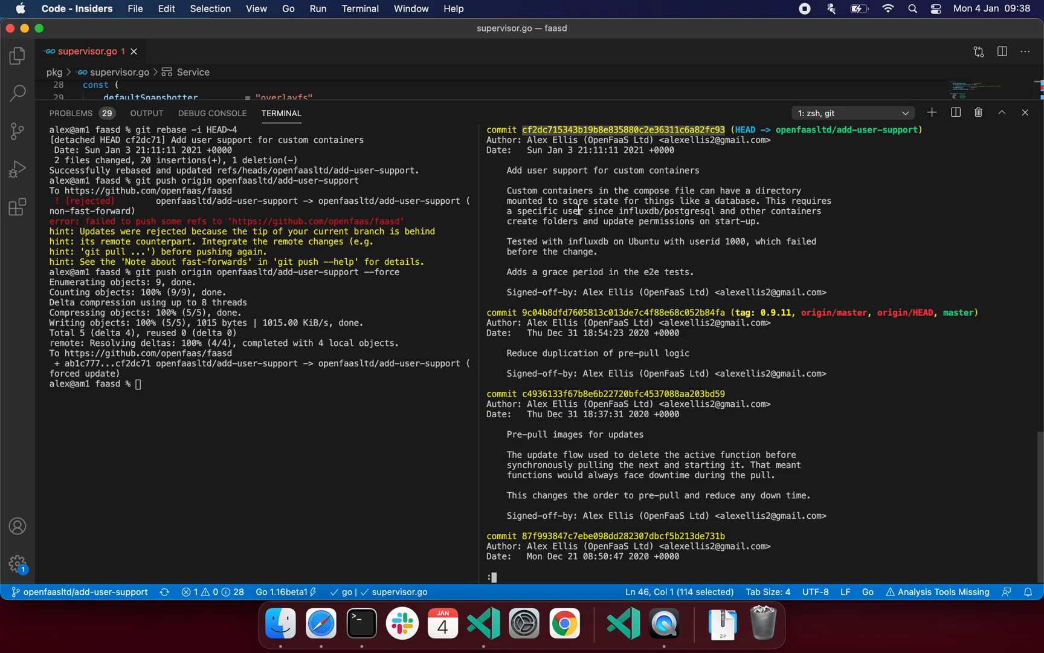
- Add a comment above Image: container image registry reference, in an OCI format
drag(393, 110, 393, 323)
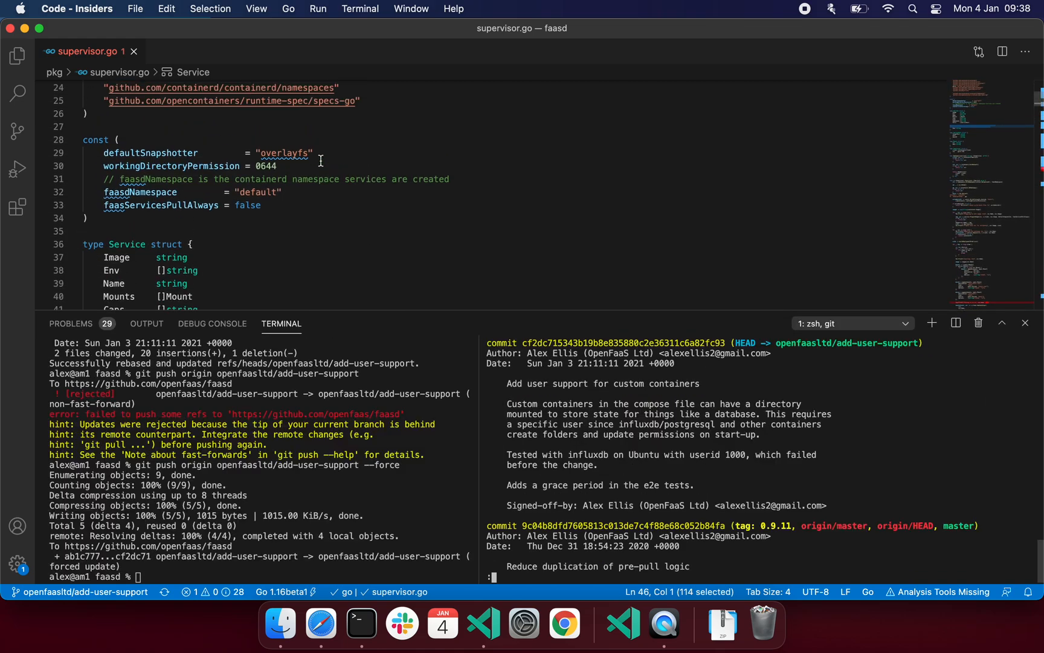
text(// Image is the co)
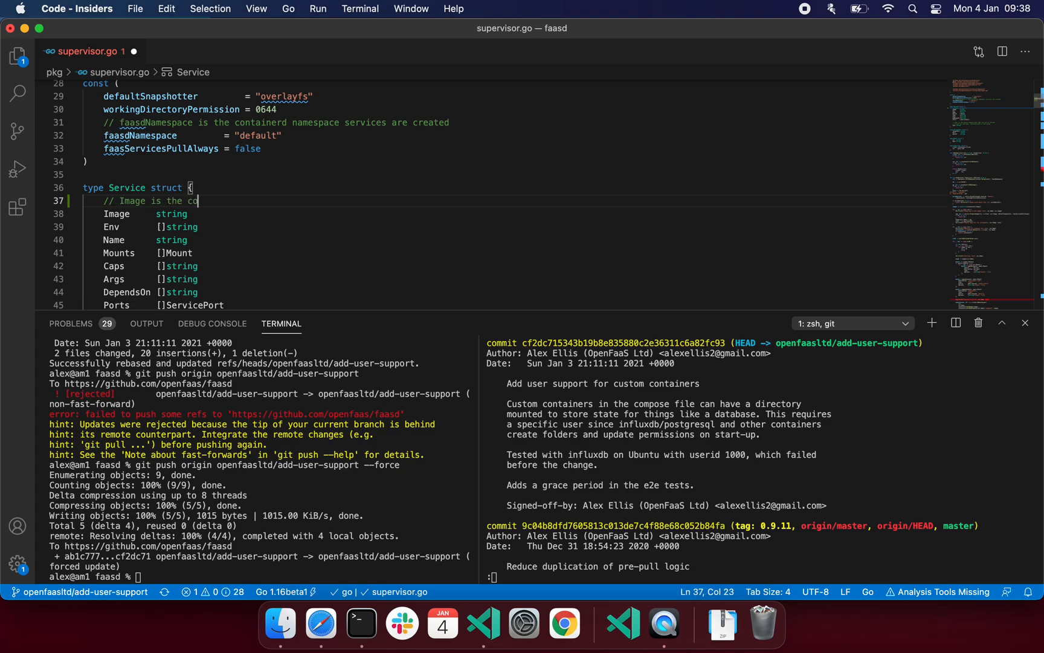
text(ntainer image registry)
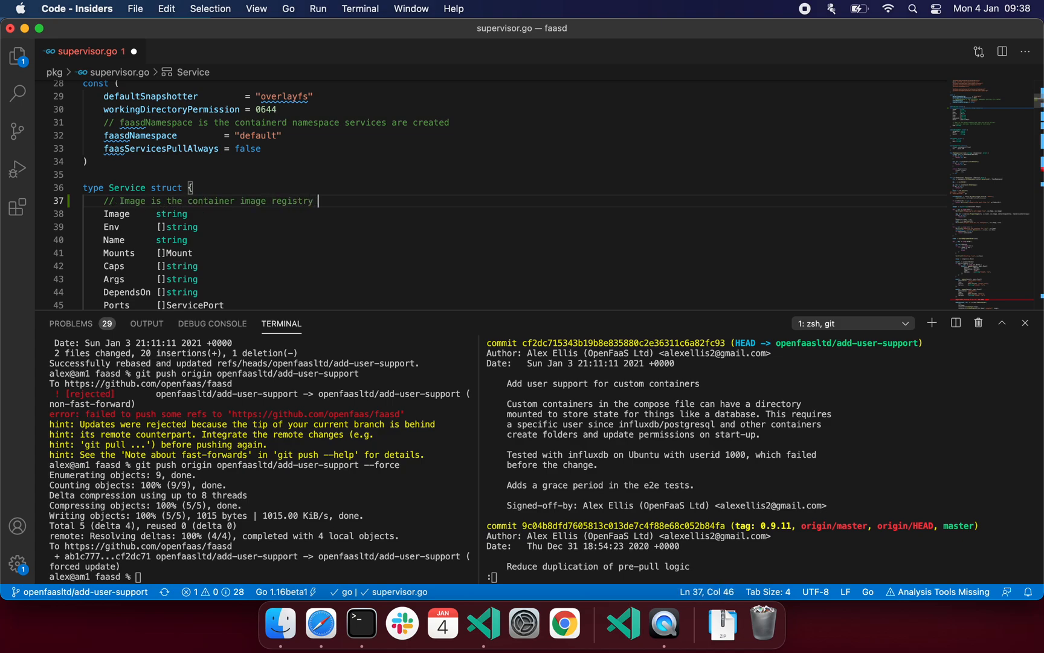
text(reference,)
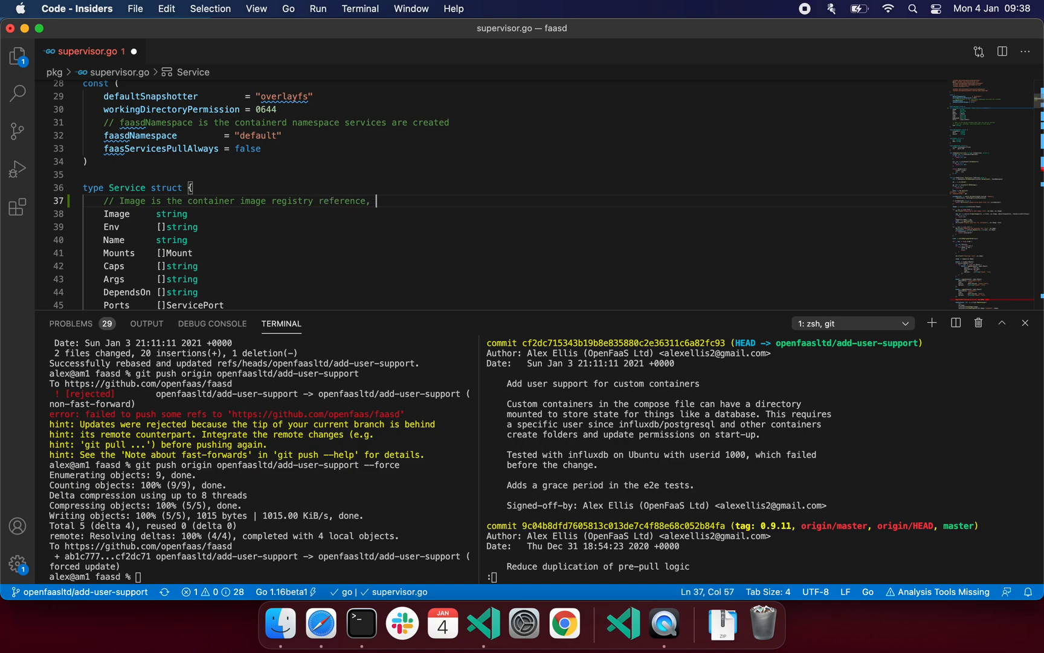
text(in an OCI format.)
click(261, 577)
text(git)
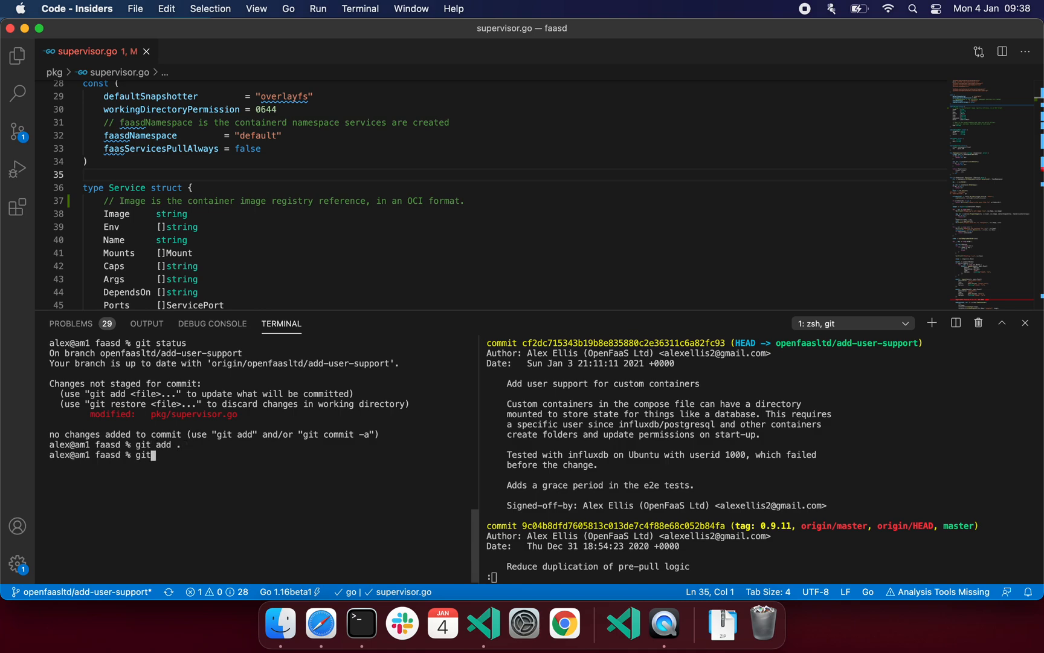
- Run git commit -s --amend and quit the message editor with :q
text(commit -)
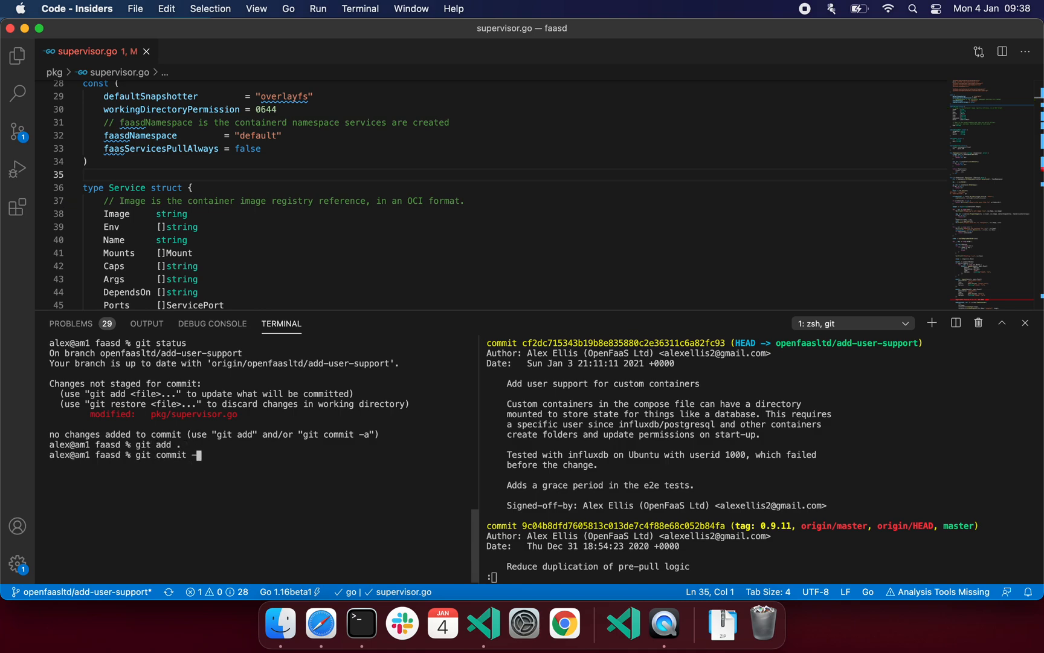
text(s --amend)
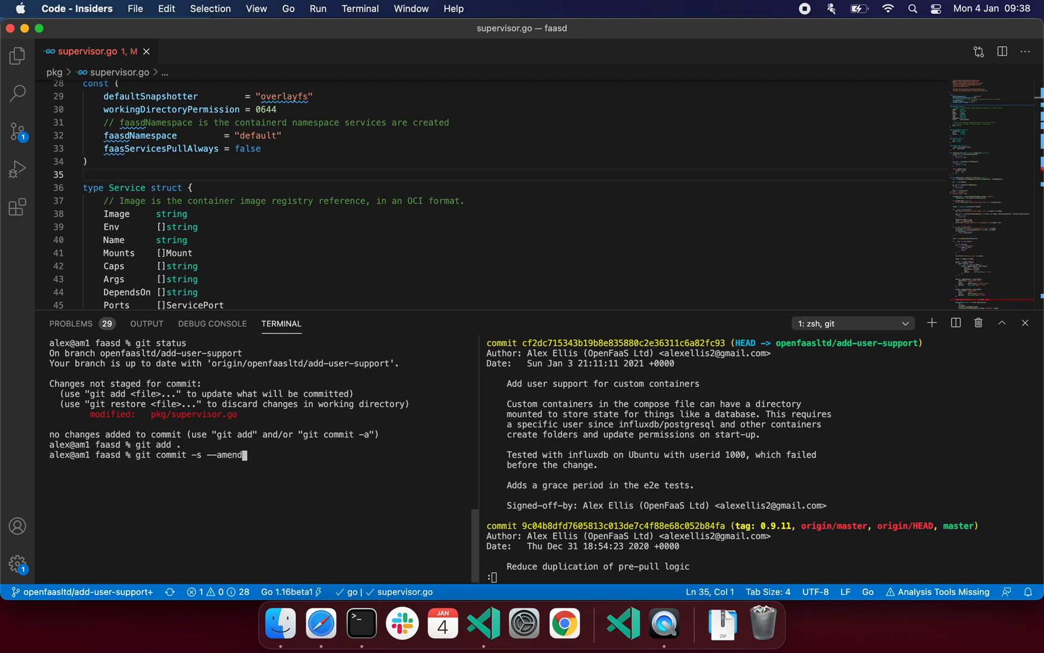
key(enter)
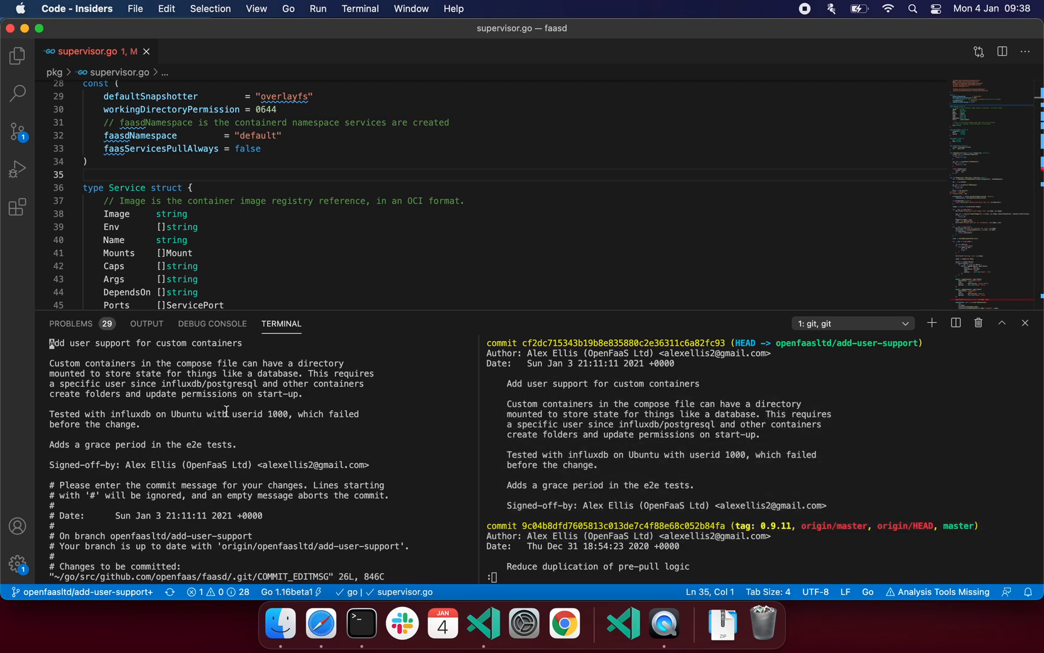
text(:q)
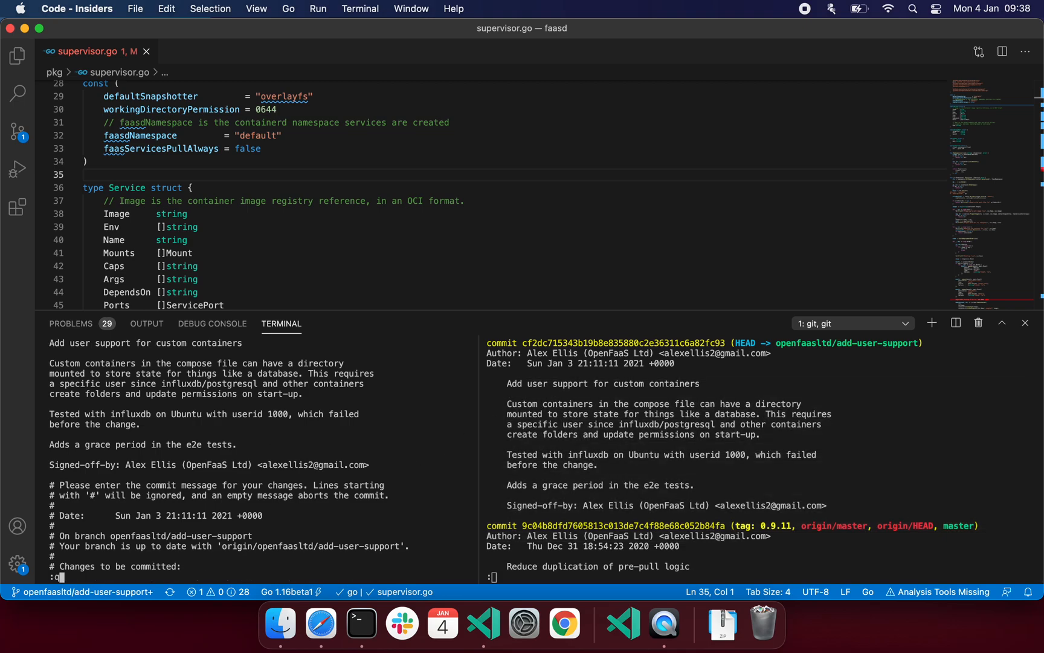